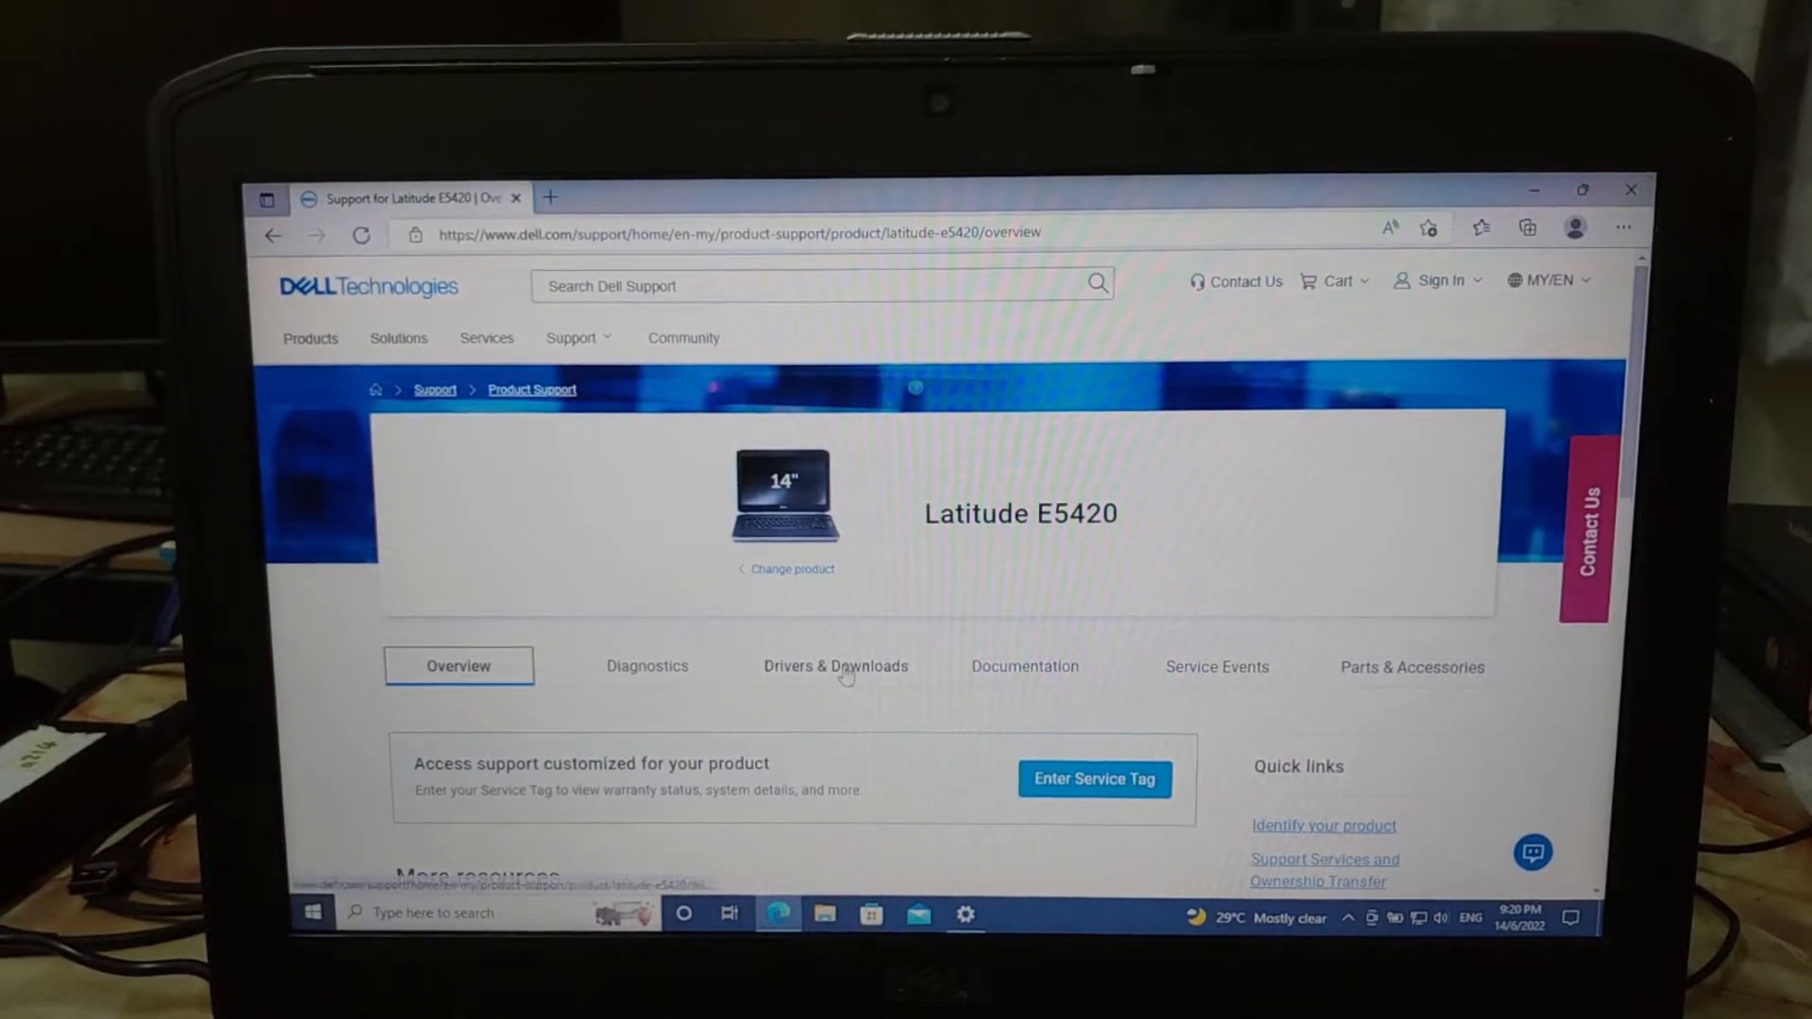
# - Filter the Latitude E5420 drivers to Windows 7 64-bit and the Audio category
pyautogui.click(836, 666)
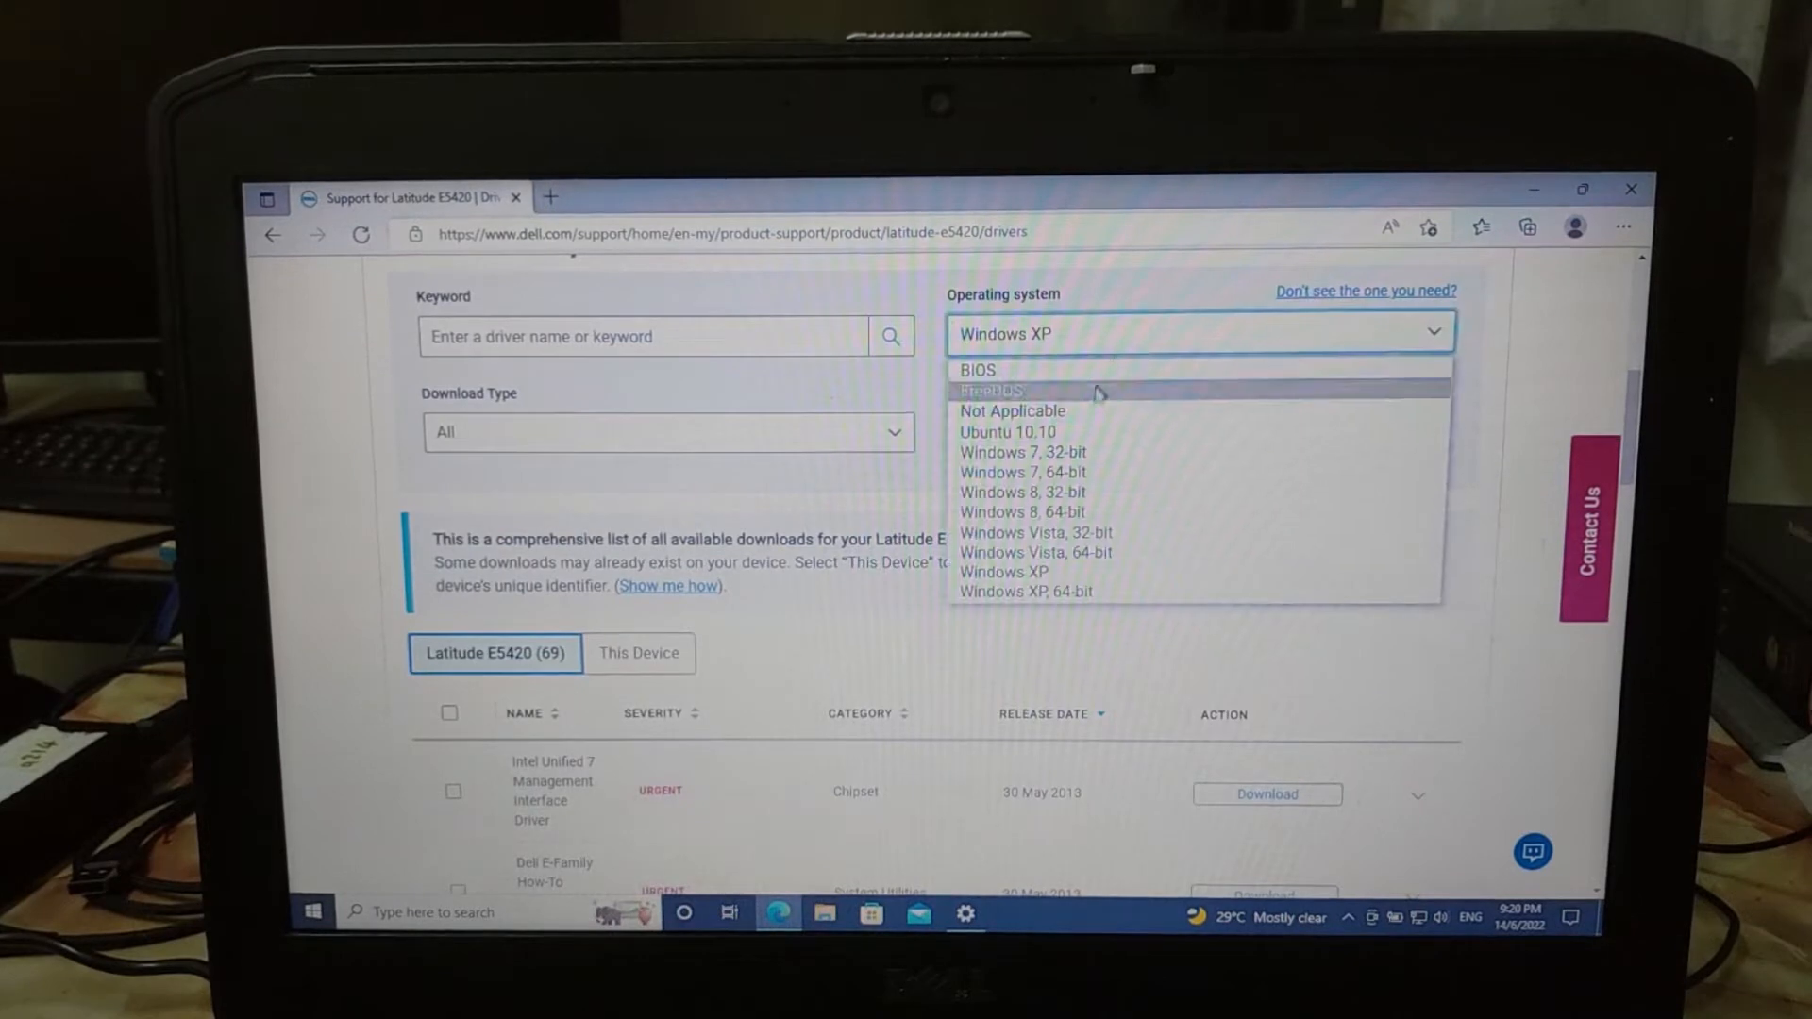
pyautogui.click(1022, 472)
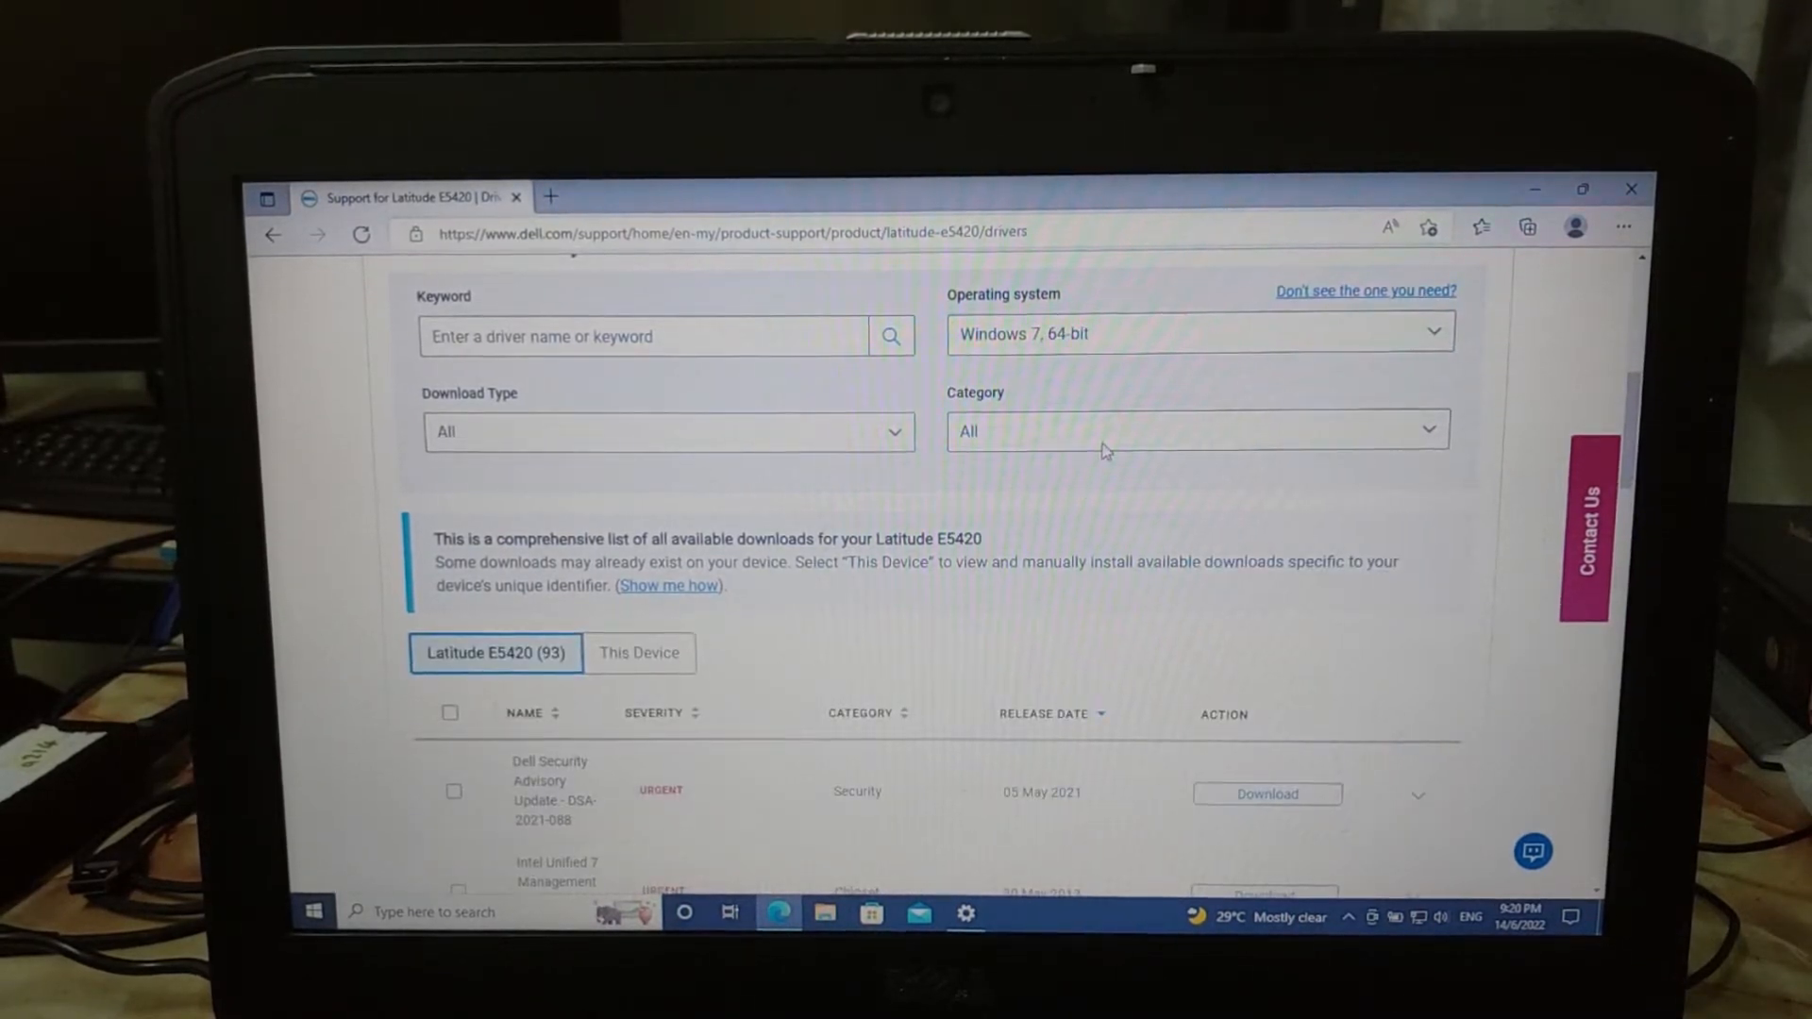
pyautogui.click(1197, 429)
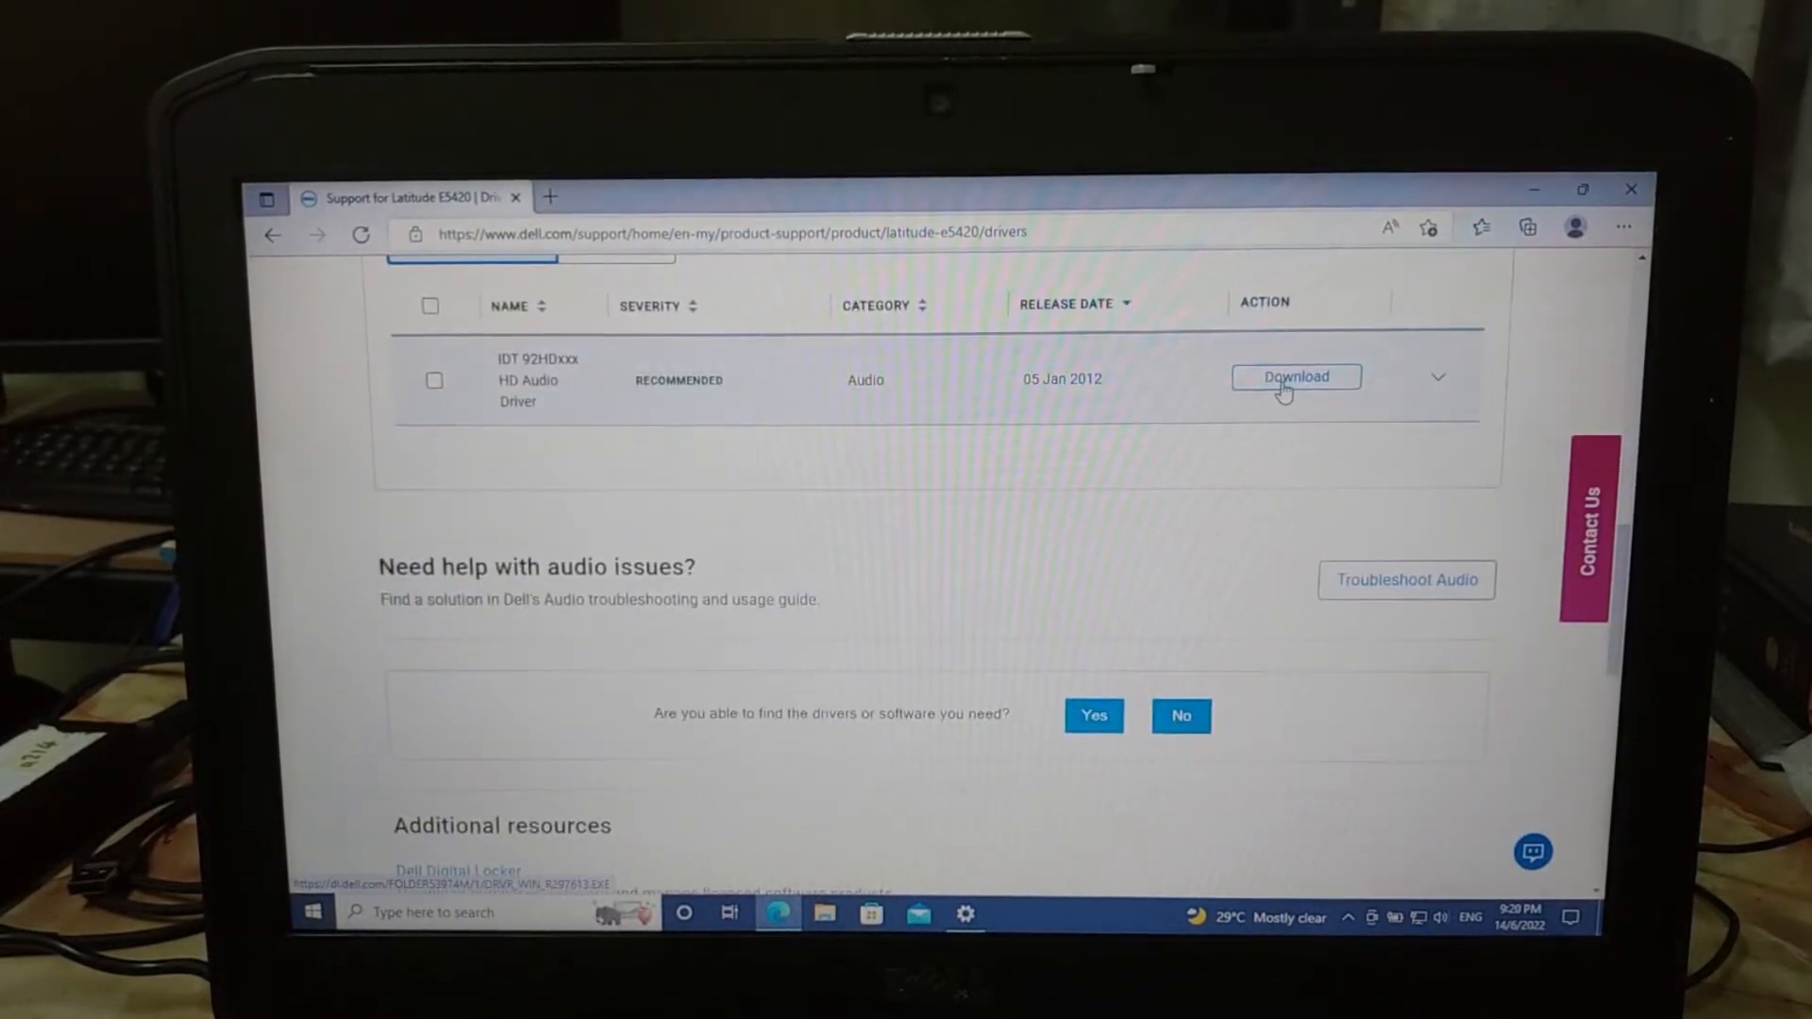
# - Download the IDT 92HDxxx HD Audio Driver file DRVR_WIN_R297613.EXE
pyautogui.click(1296, 376)
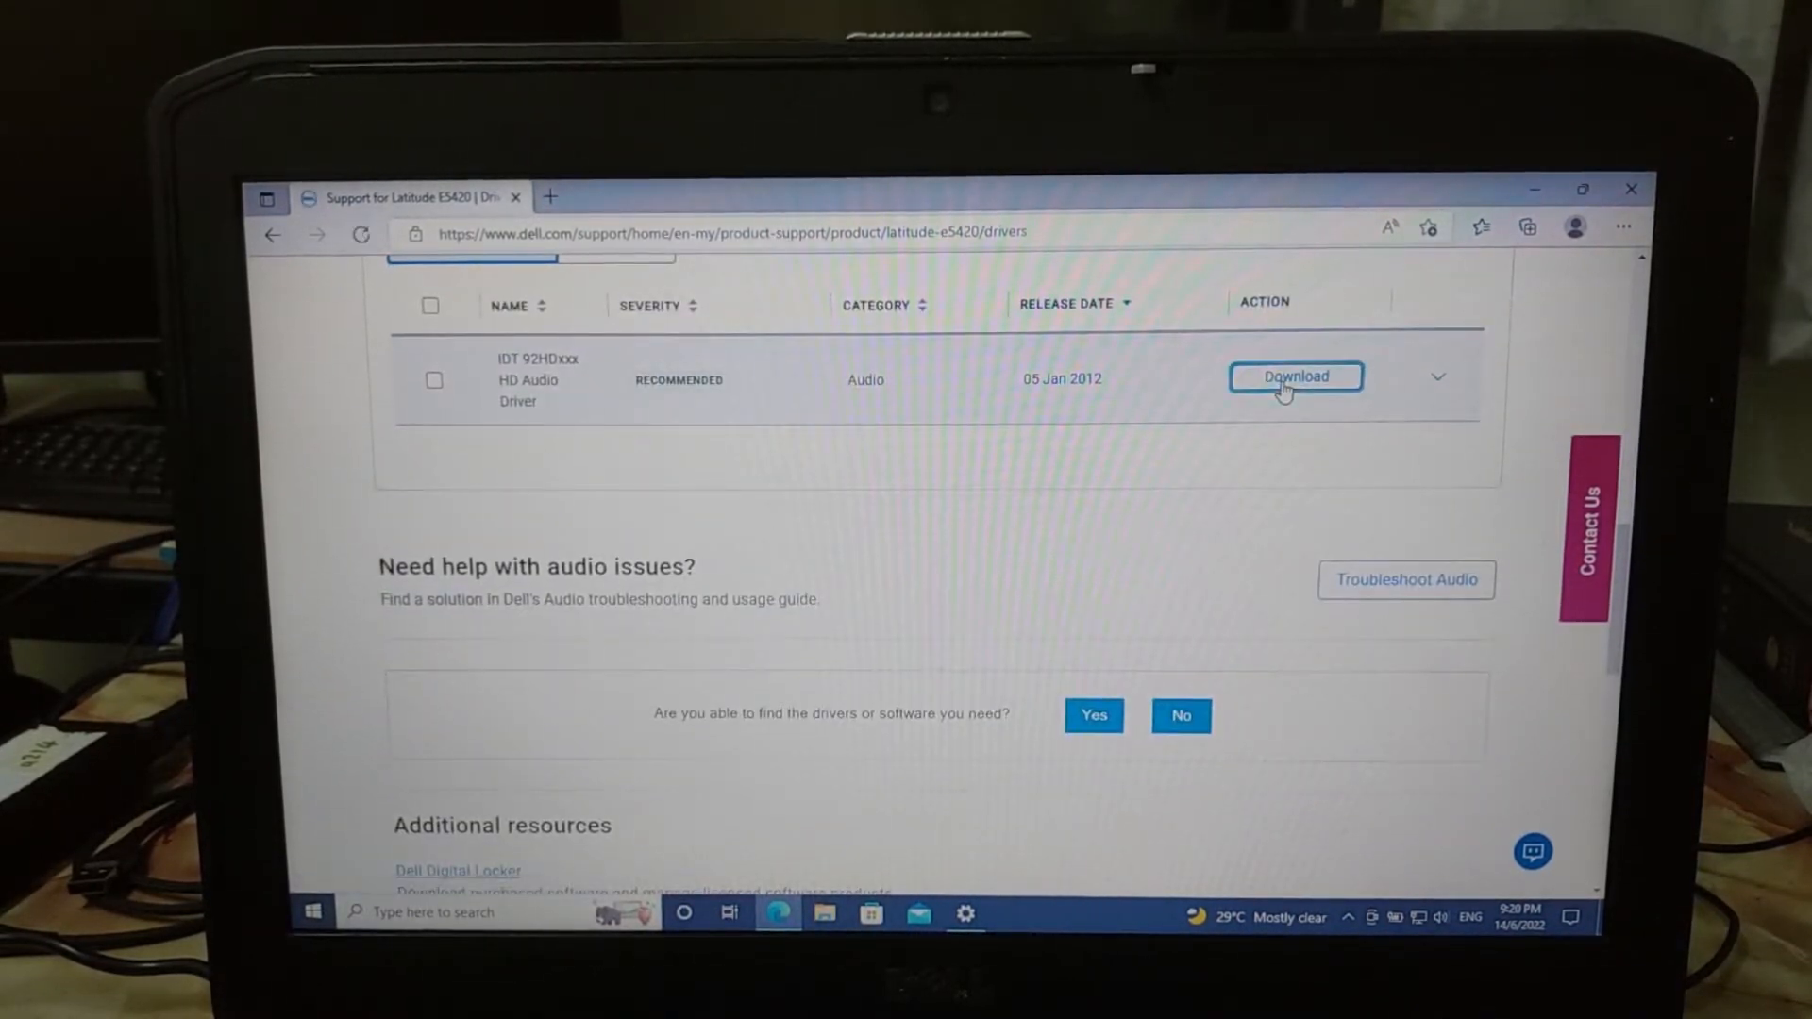
pyautogui.click(1296, 377)
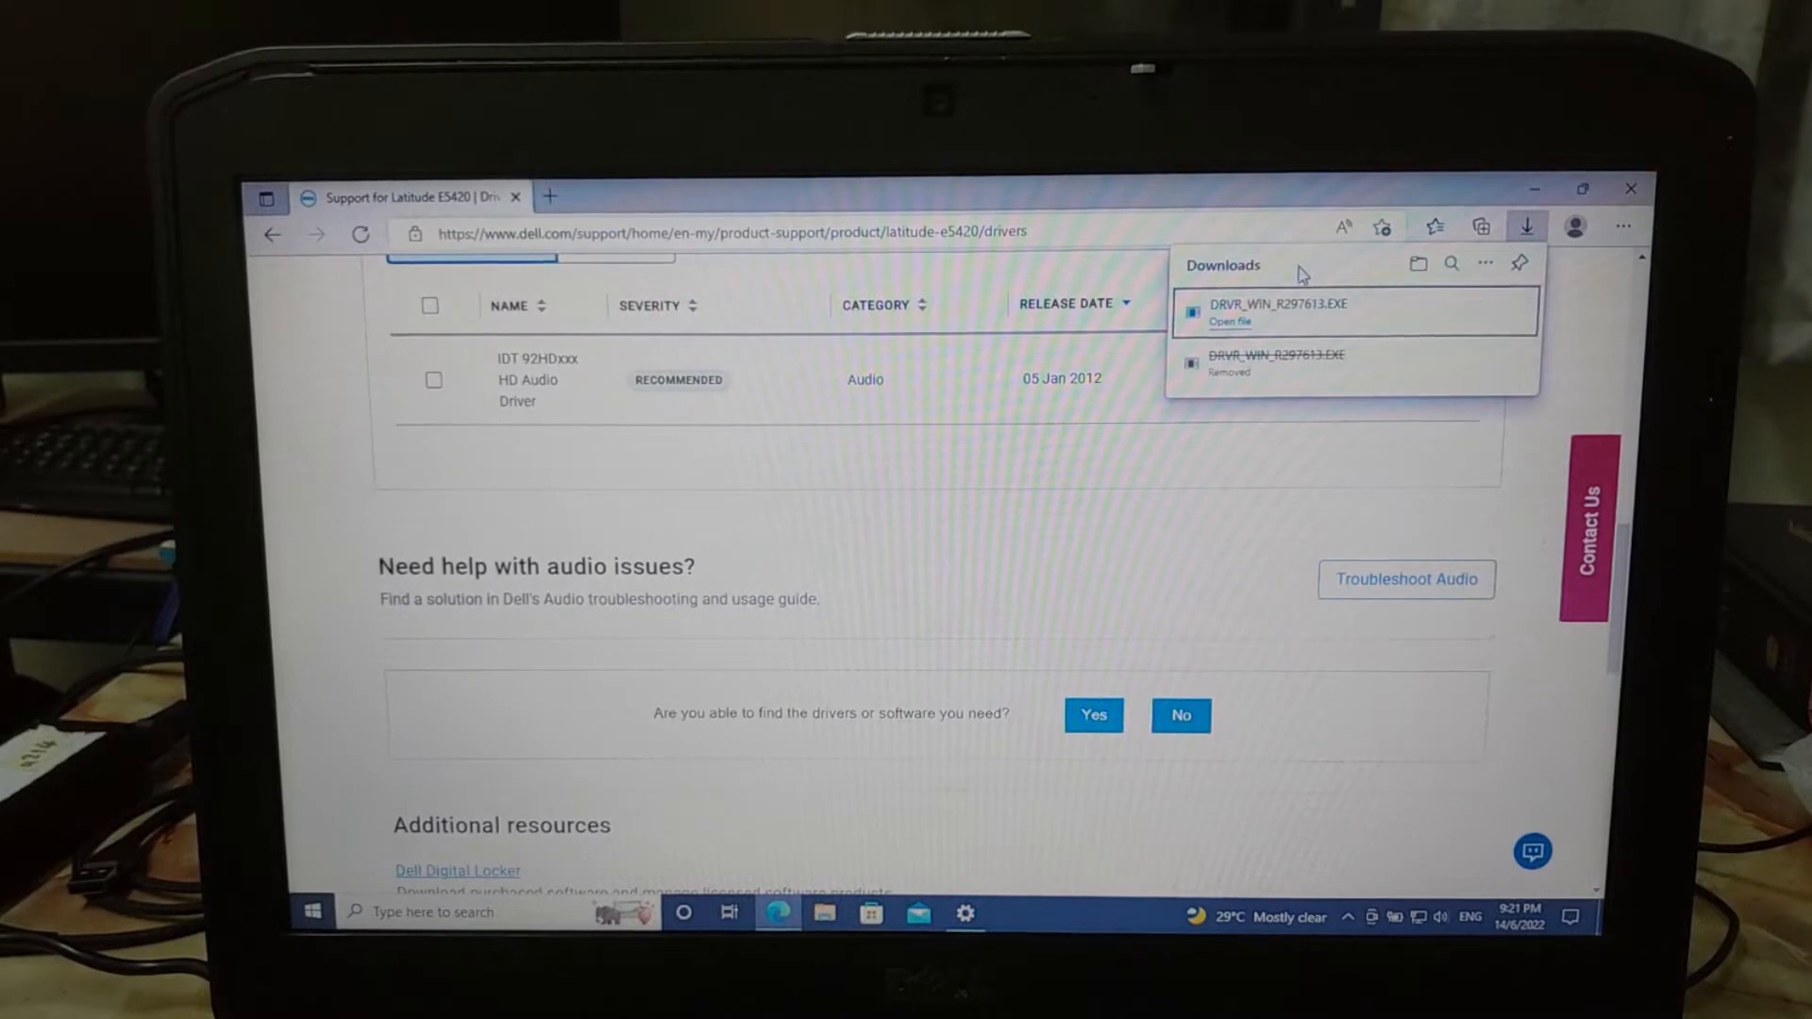
# - Open DRVR_WIN_R297613.EXE from Edge's Downloads flyout to launch the Dell Update Package
pyautogui.click(1416, 263)
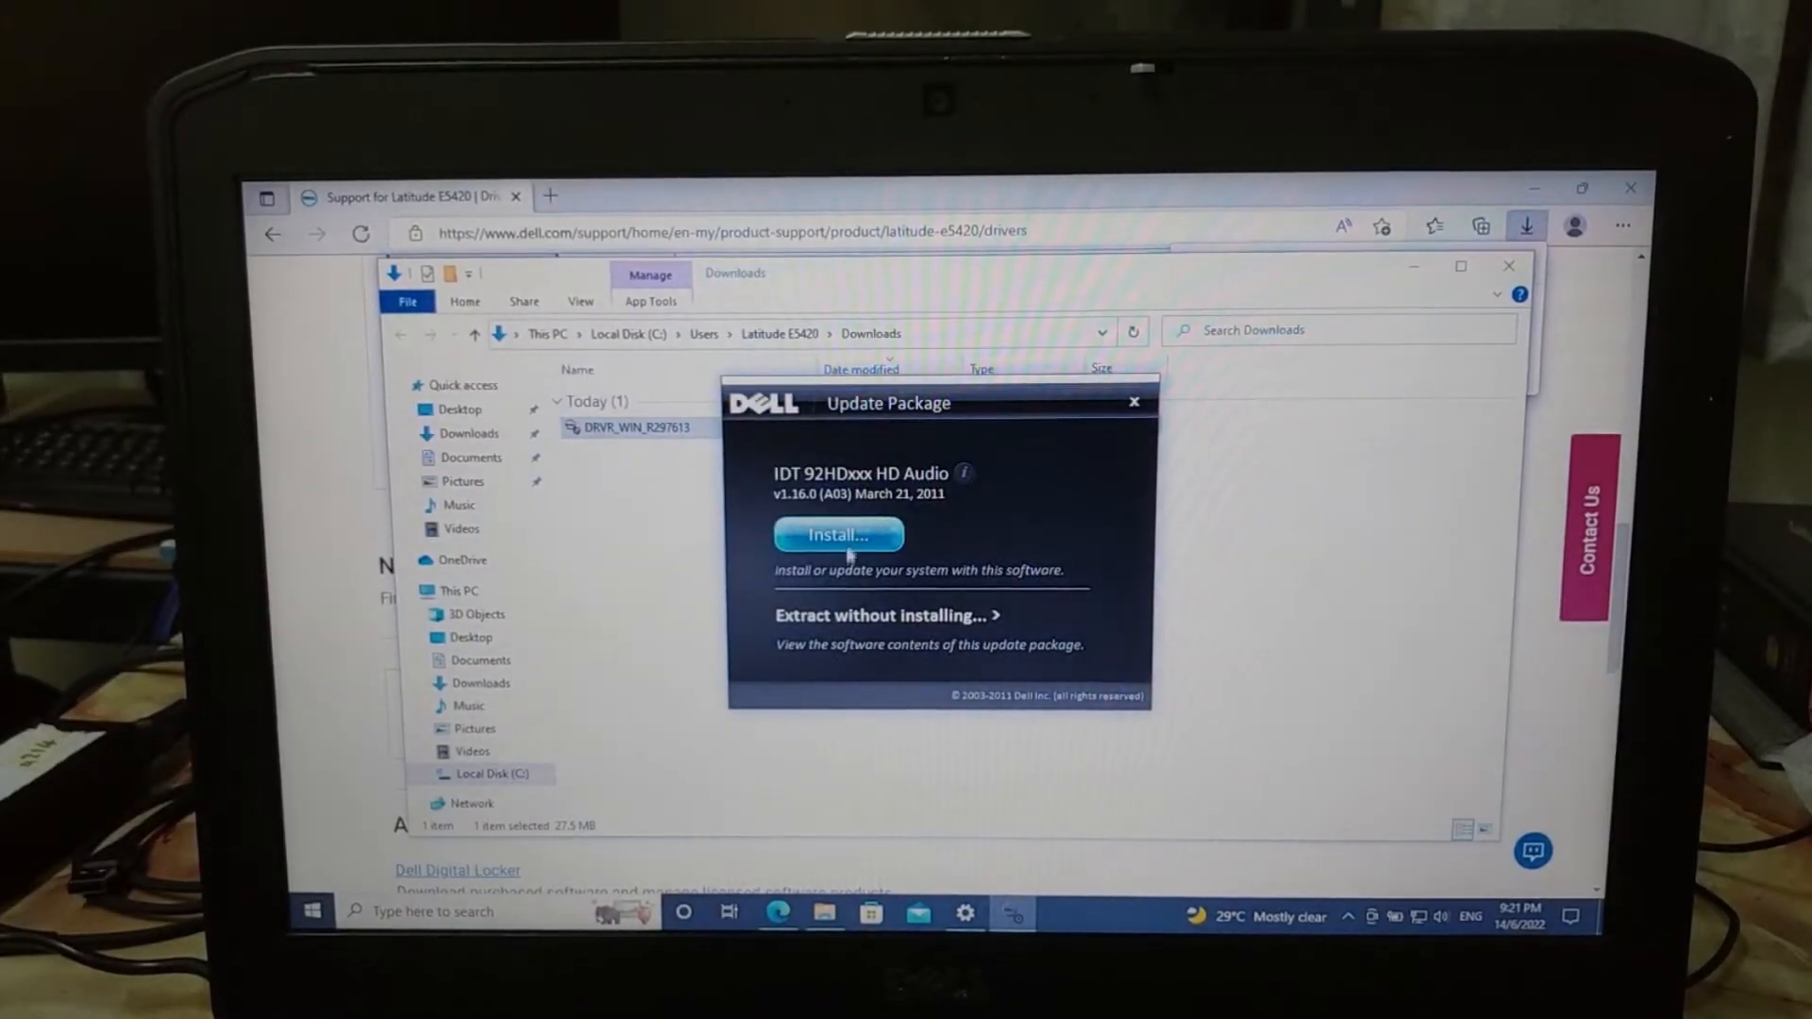
# - Install IDT 92HDxxx HD Audio v1.16.0 through InstallShield, restart, then search 'sound settings'
pyautogui.click(838, 534)
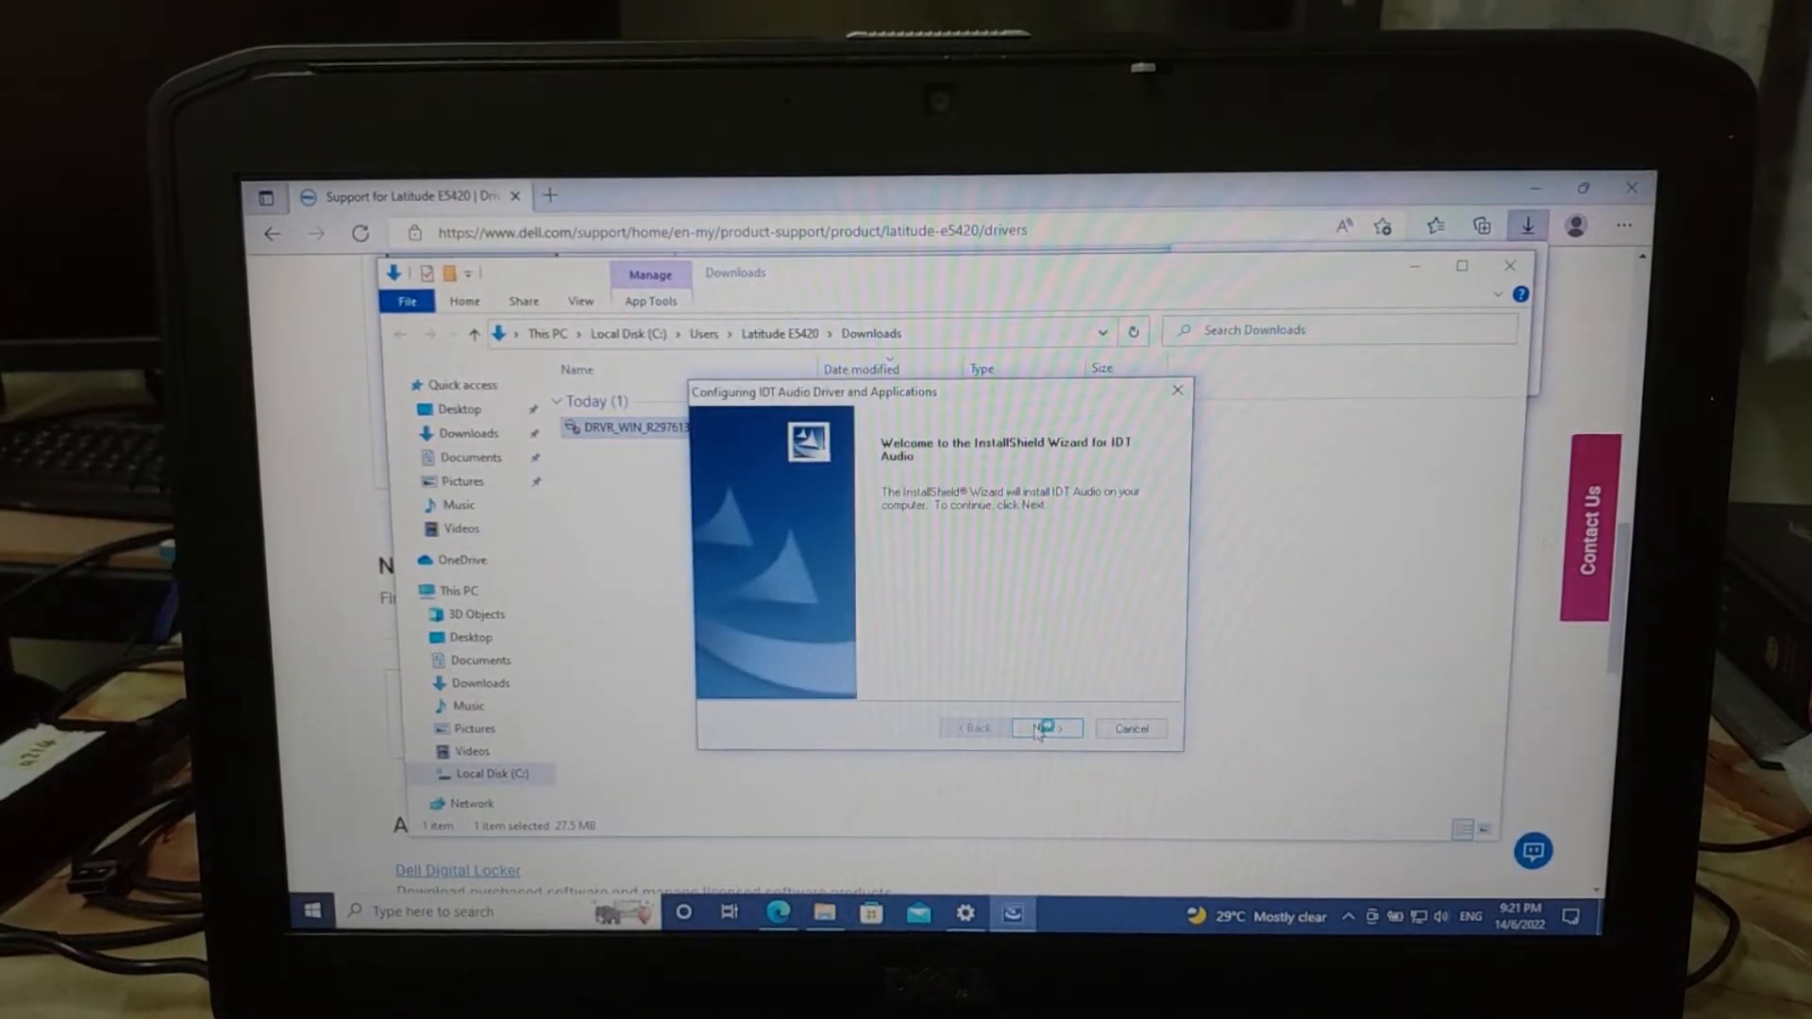
pyautogui.click(1046, 728)
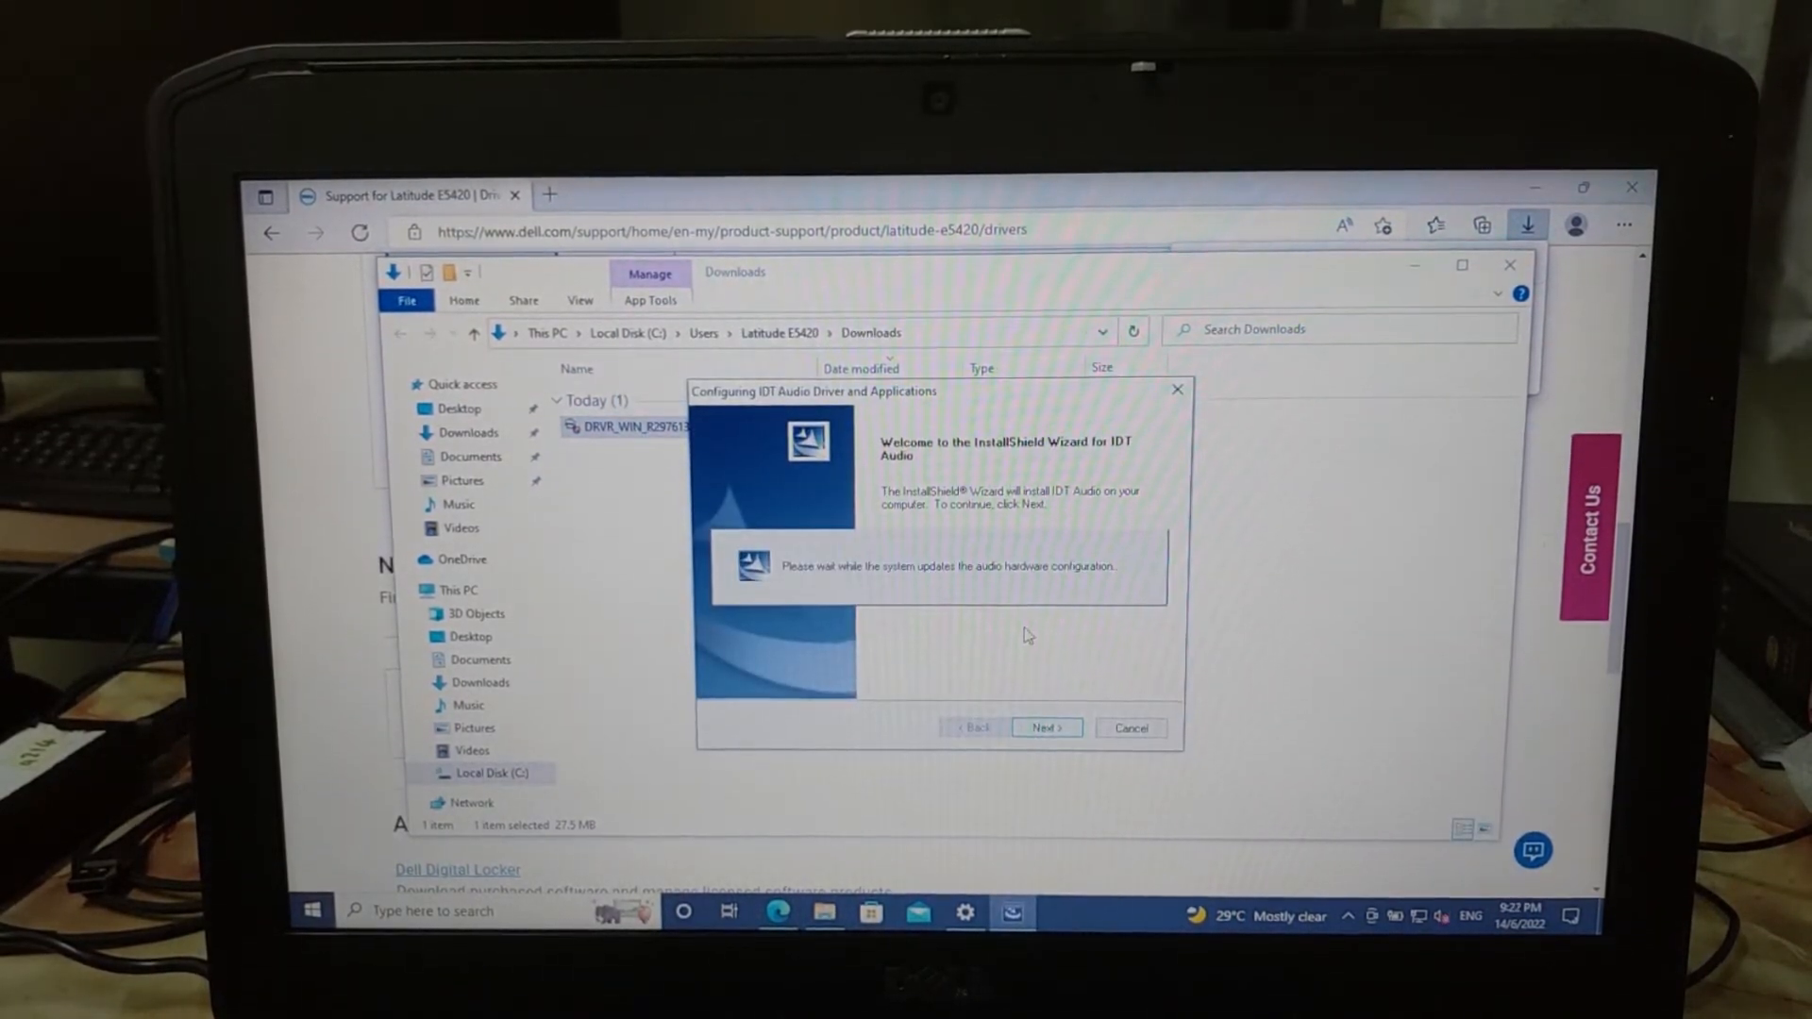
pyautogui.click(1045, 728)
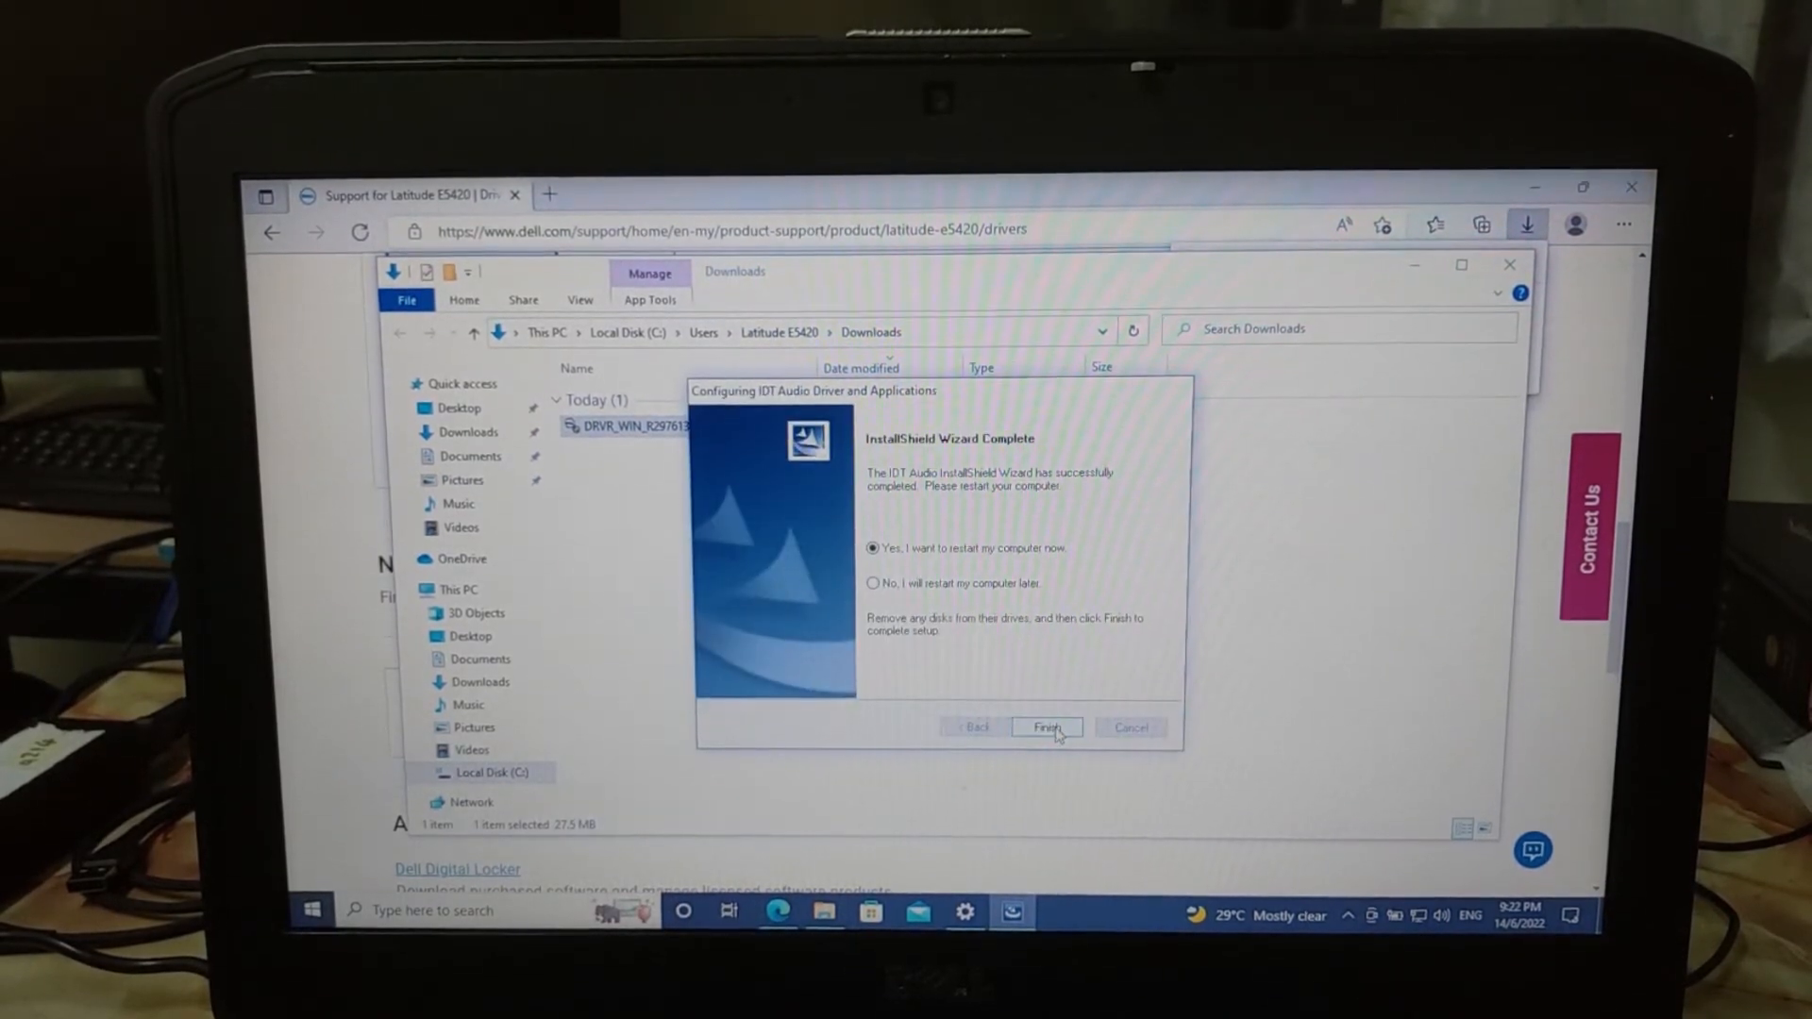
pyautogui.click(1048, 726)
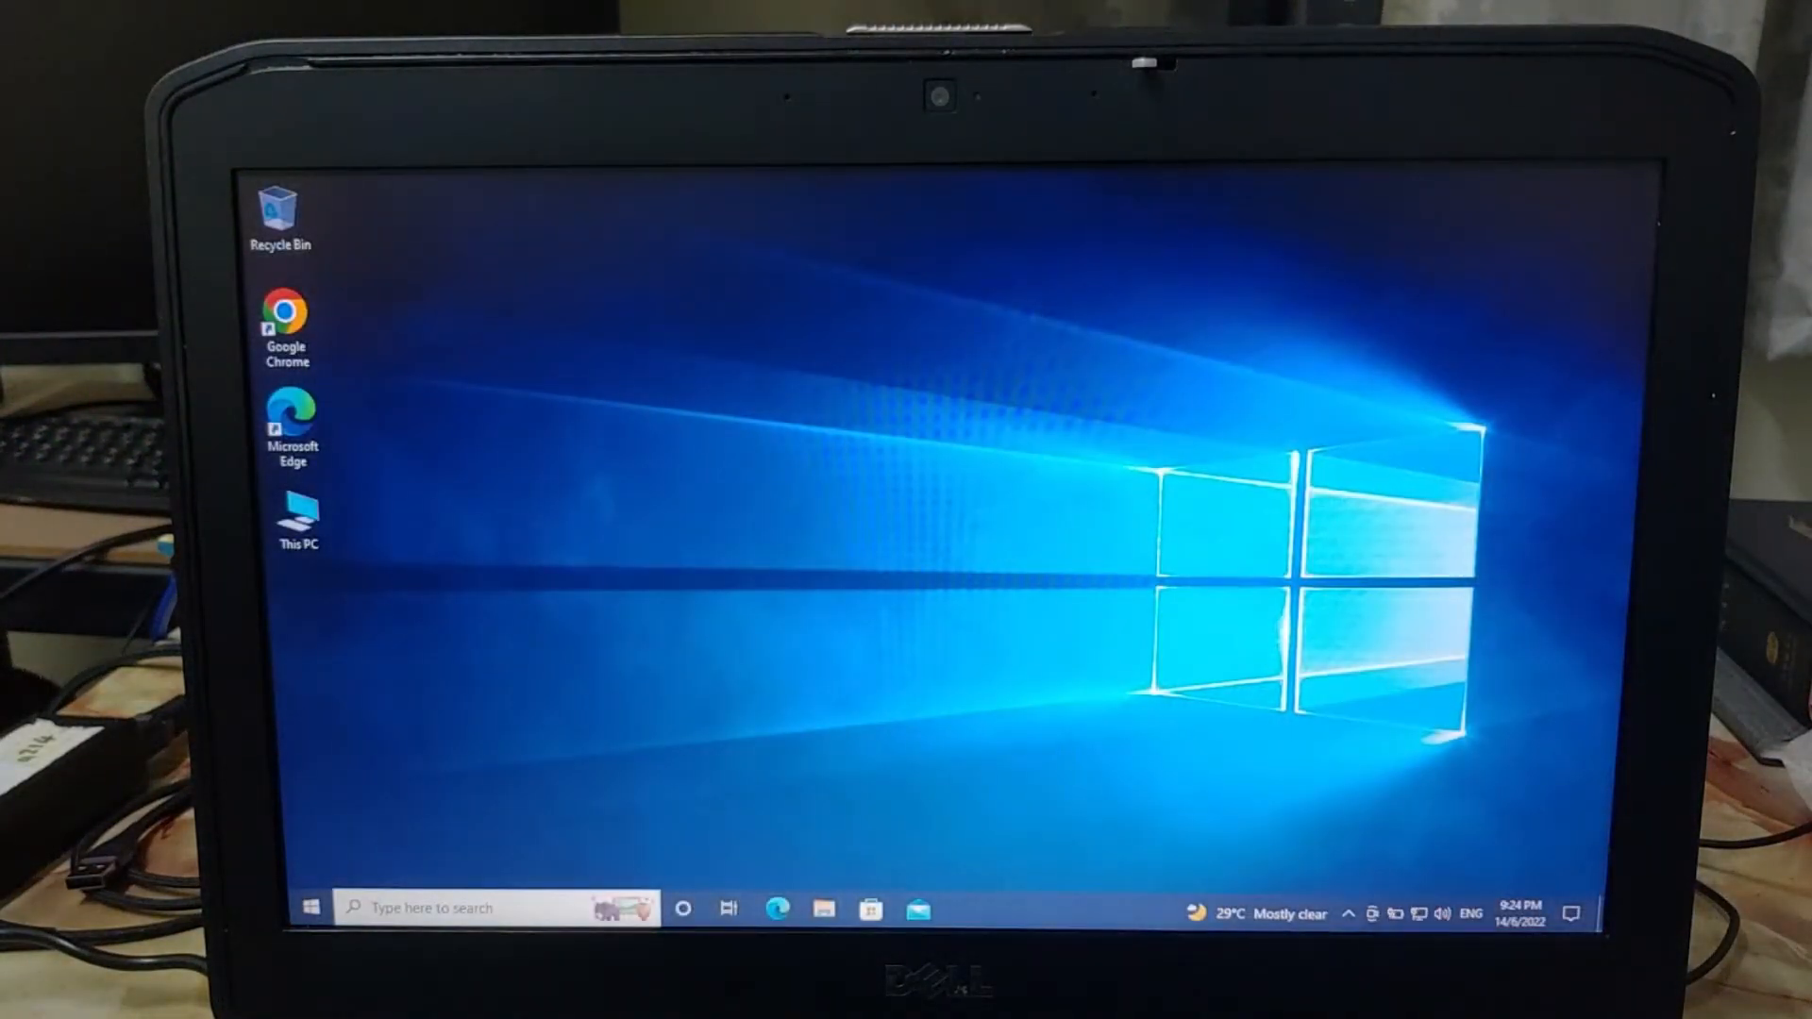
pyautogui.write('sound settings')
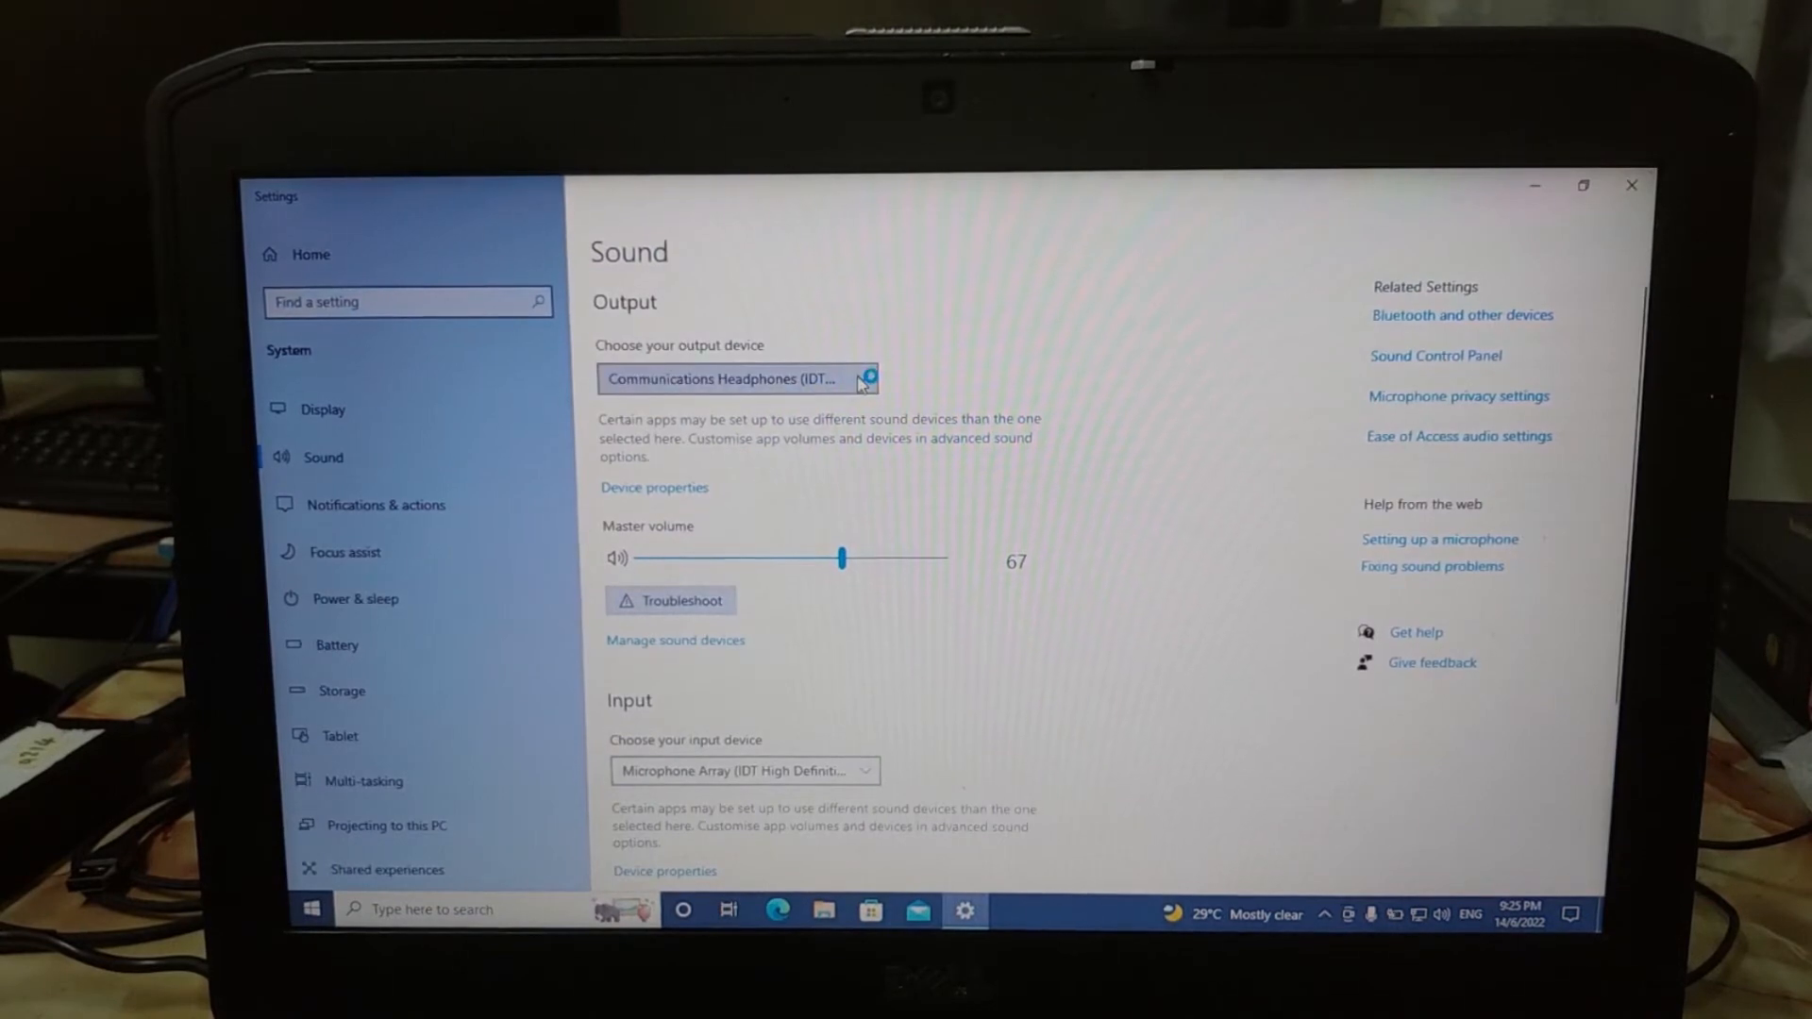
# - Scroll the Sound page to see the IDT microphone array input device
pyautogui.scroll(-3)
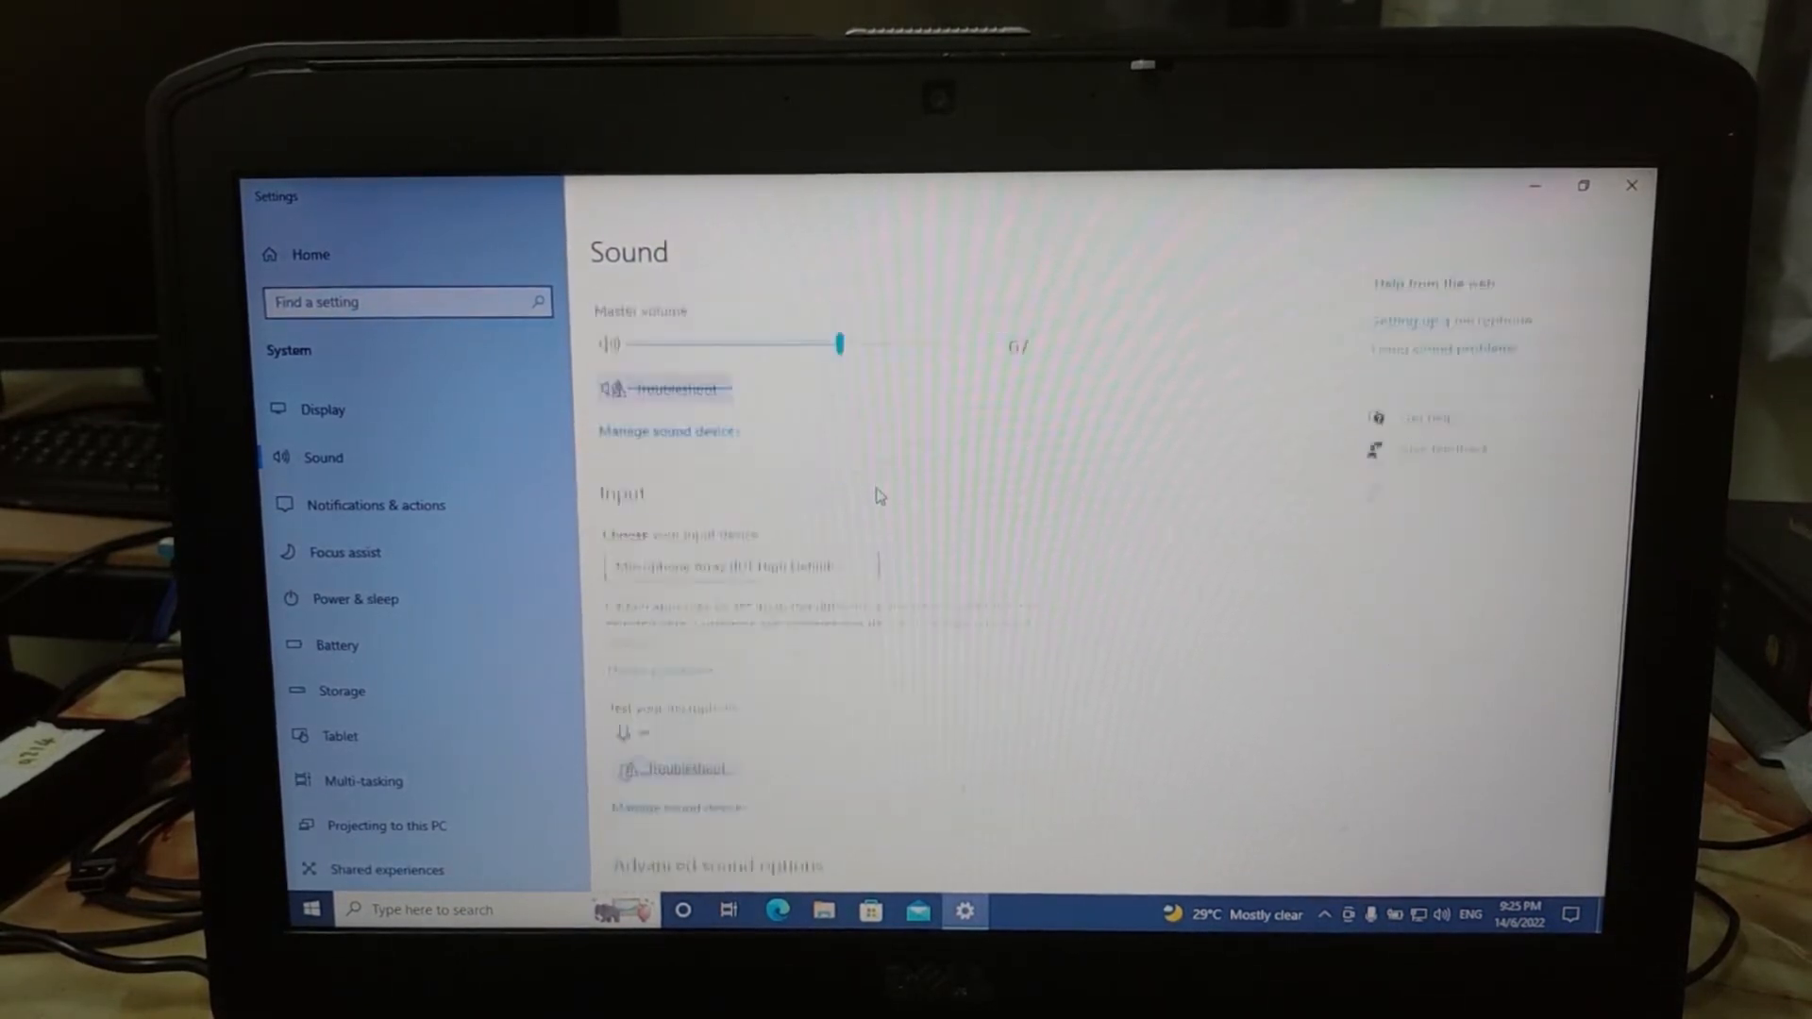